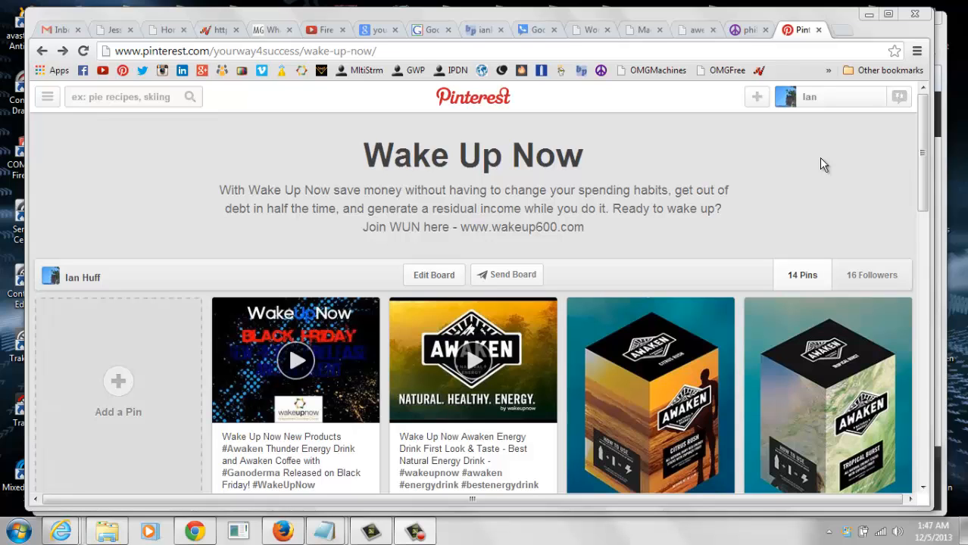
{"action": "mouse_move", "coordinate": [804, 429]}
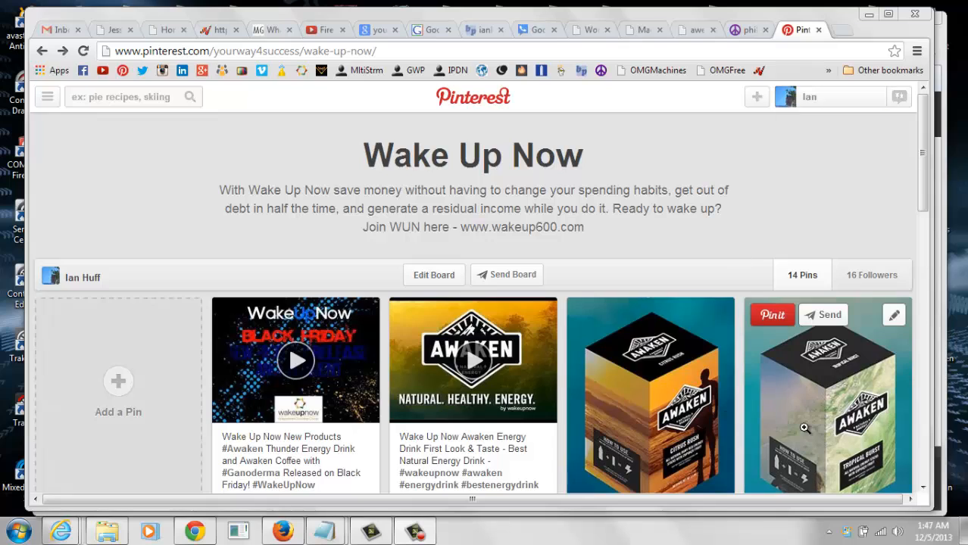
{"action": "mouse_move", "coordinate": [718, 106]}
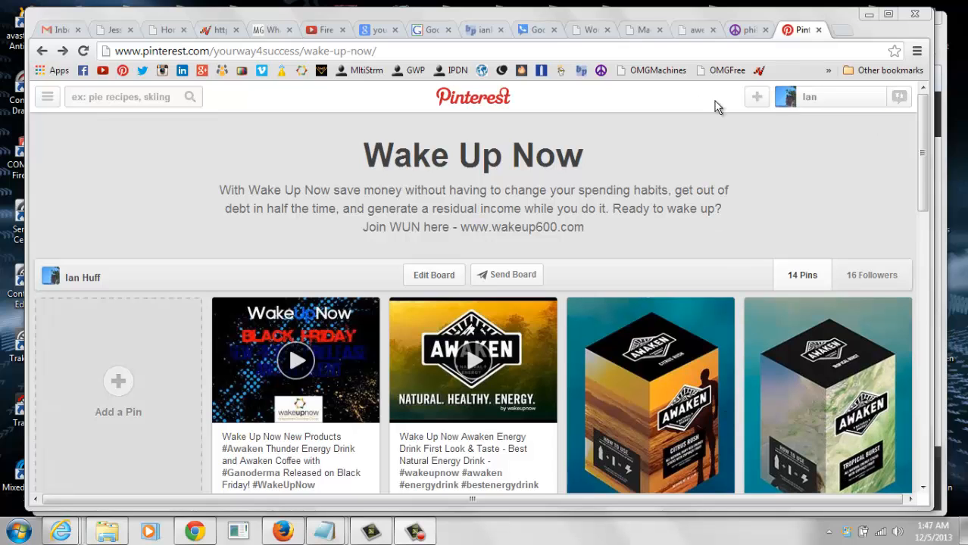
{"action": "mouse_move", "coordinate": [696, 163]}
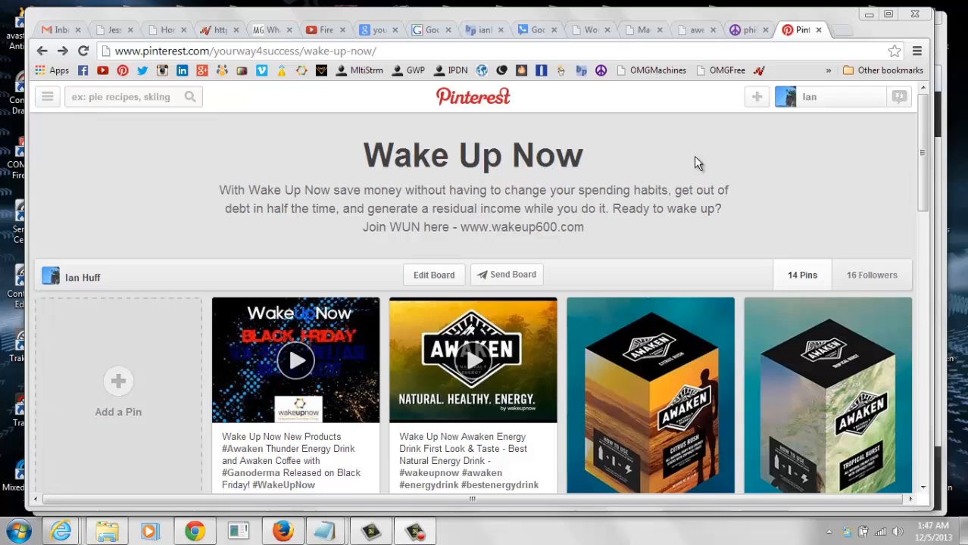
{"action": "mouse_move", "coordinate": [748, 197]}
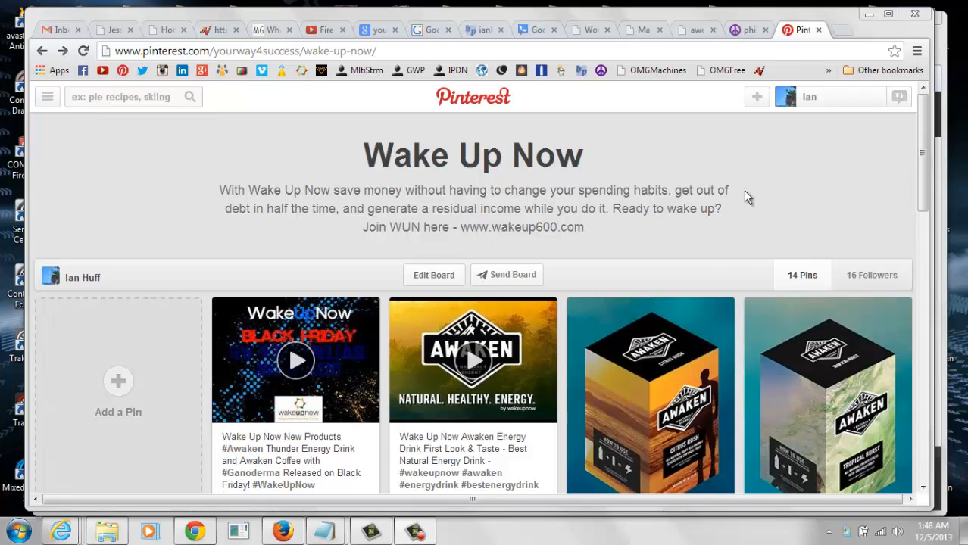
{"action": "mouse_move", "coordinate": [760, 194]}
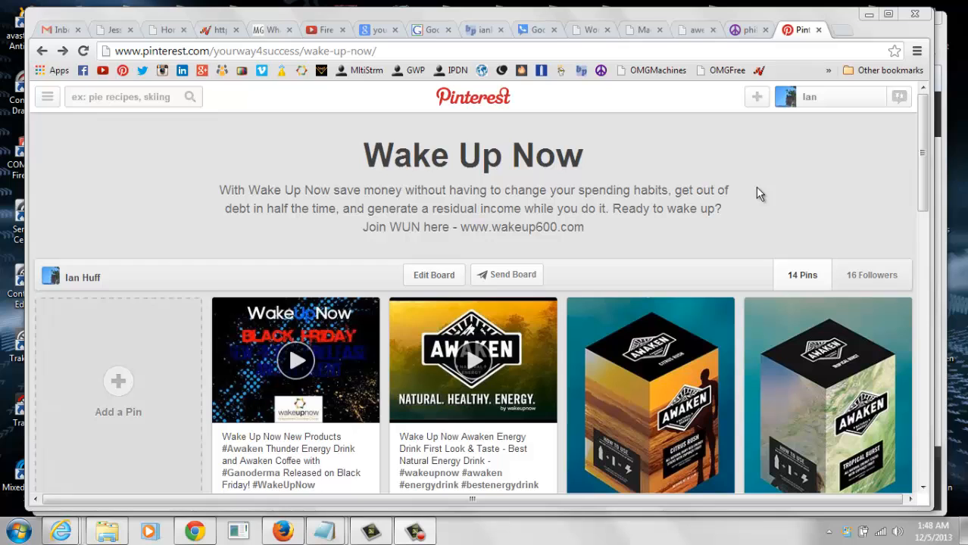
{"action": "mouse_move", "coordinate": [755, 459]}
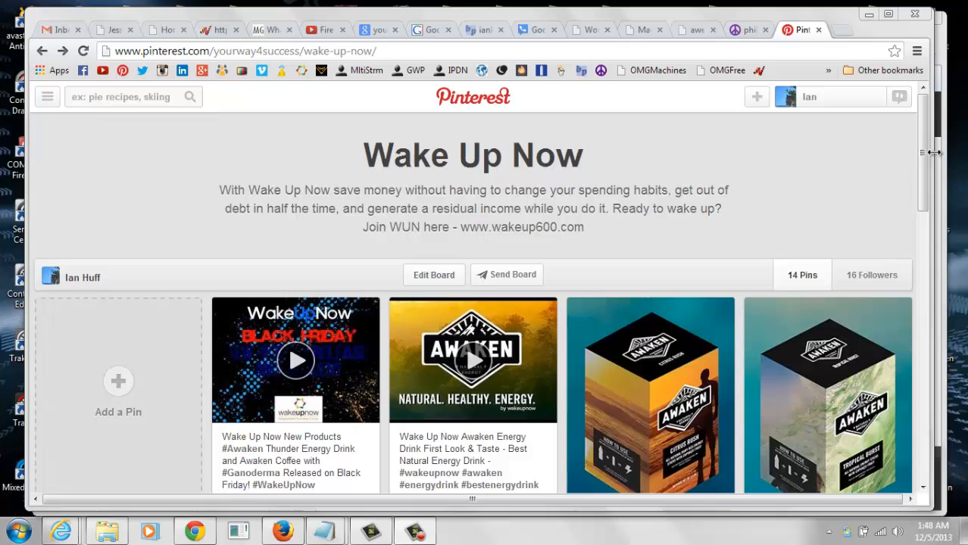
Scroll the Wake Up Now board down to show the pin descriptions and sources
{"action": "scroll", "scroll_direction": "down", "scroll_amount": 3}
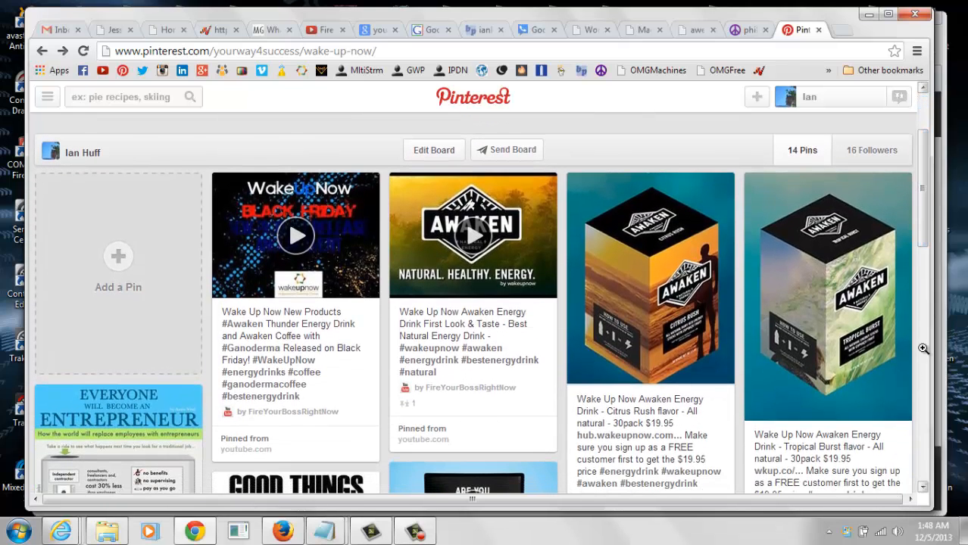
{"action": "mouse_move", "coordinate": [827, 296]}
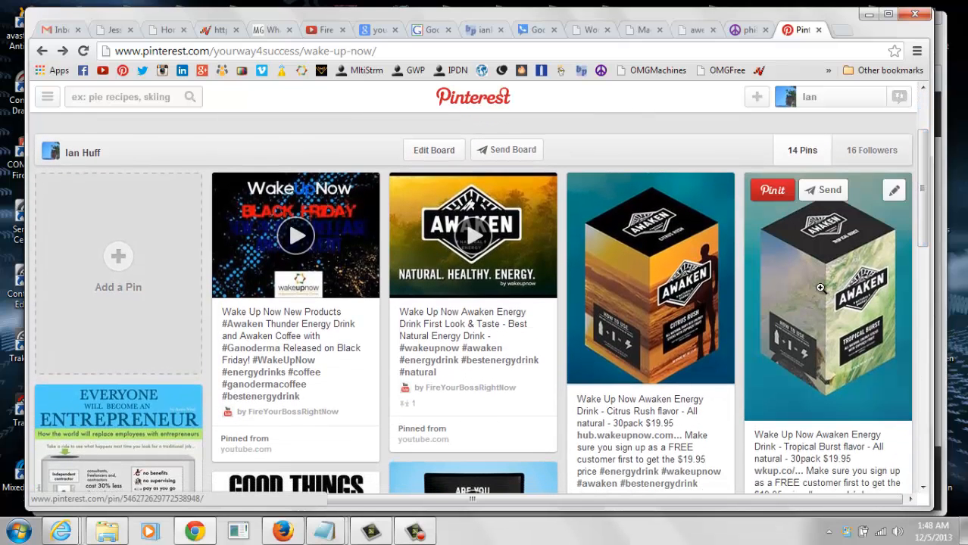
Open the Tropical Burst pin, follow its wkup.co link, and continue past the fishy-link warning
{"action": "left_click", "coordinate": [828, 300]}
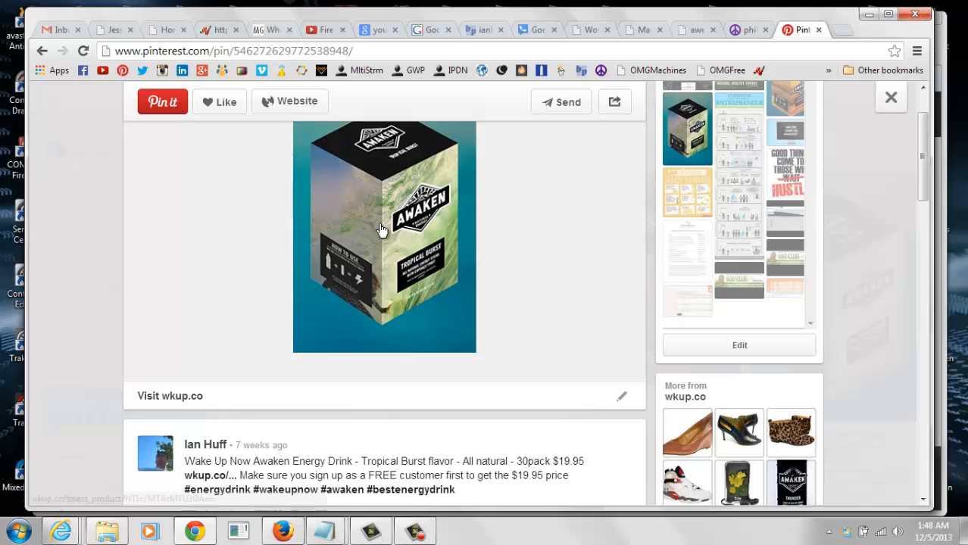
{"action": "left_click", "coordinate": [382, 231]}
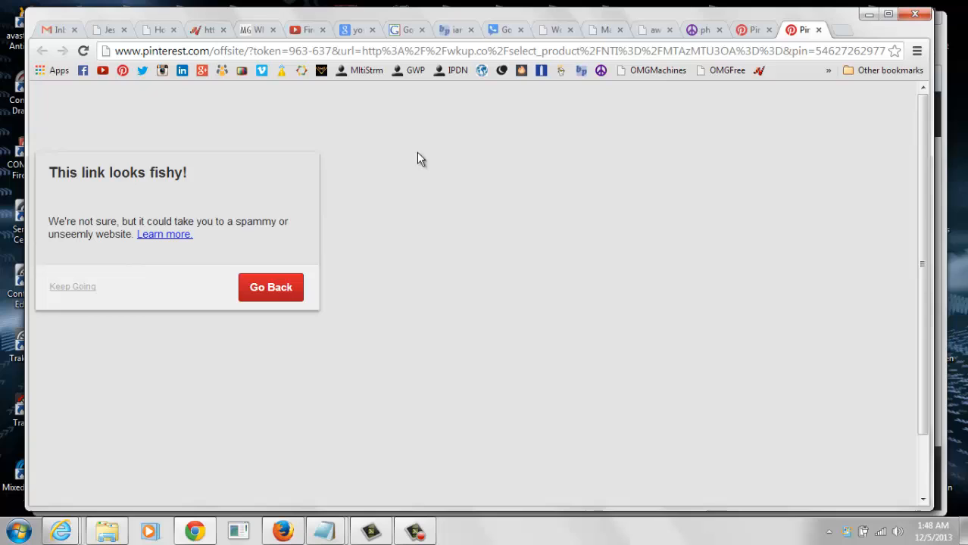
{"action": "mouse_move", "coordinate": [72, 147]}
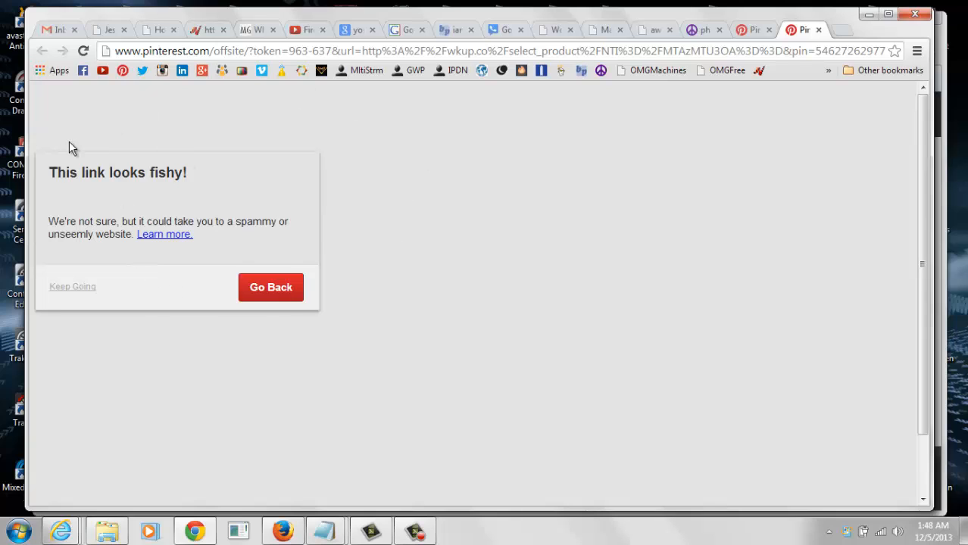
{"action": "mouse_move", "coordinate": [125, 144]}
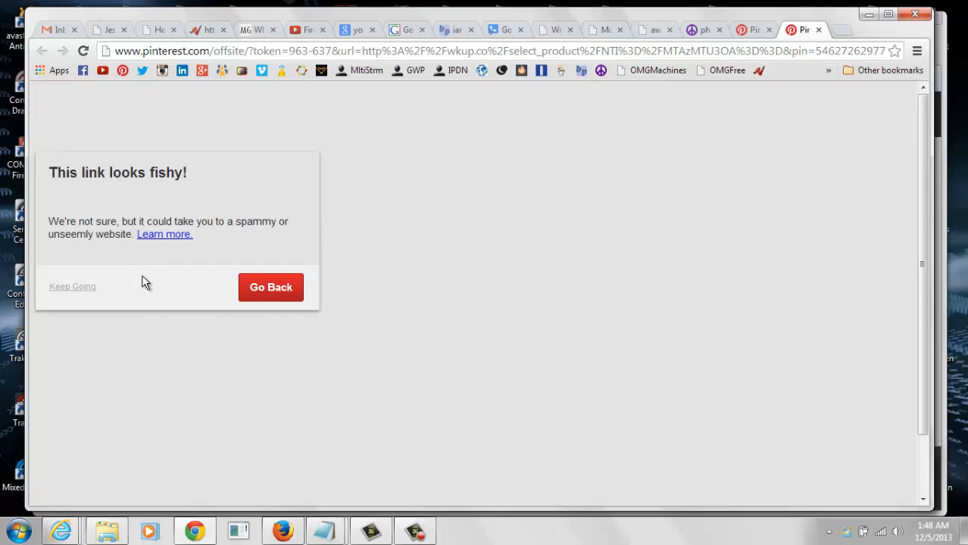
{"action": "mouse_move", "coordinate": [138, 276]}
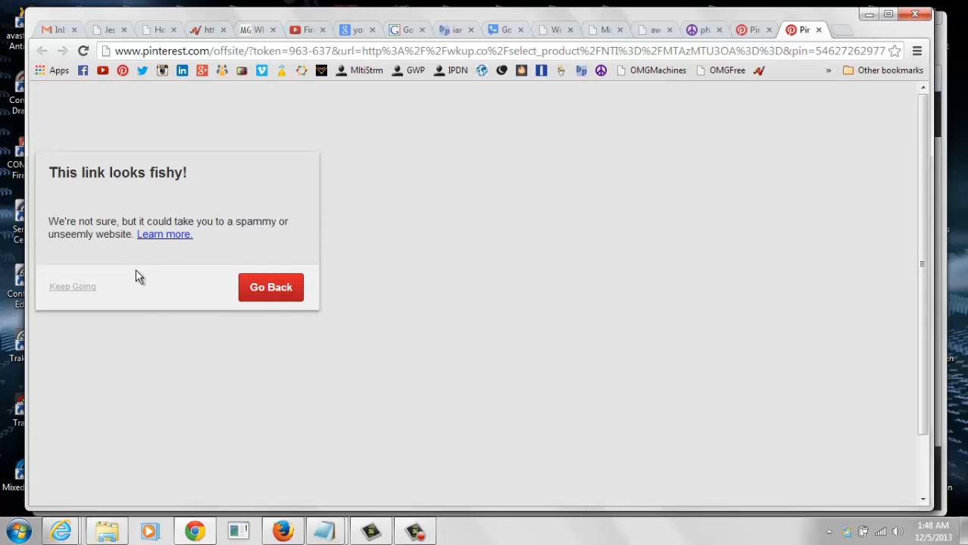
{"action": "mouse_move", "coordinate": [127, 296]}
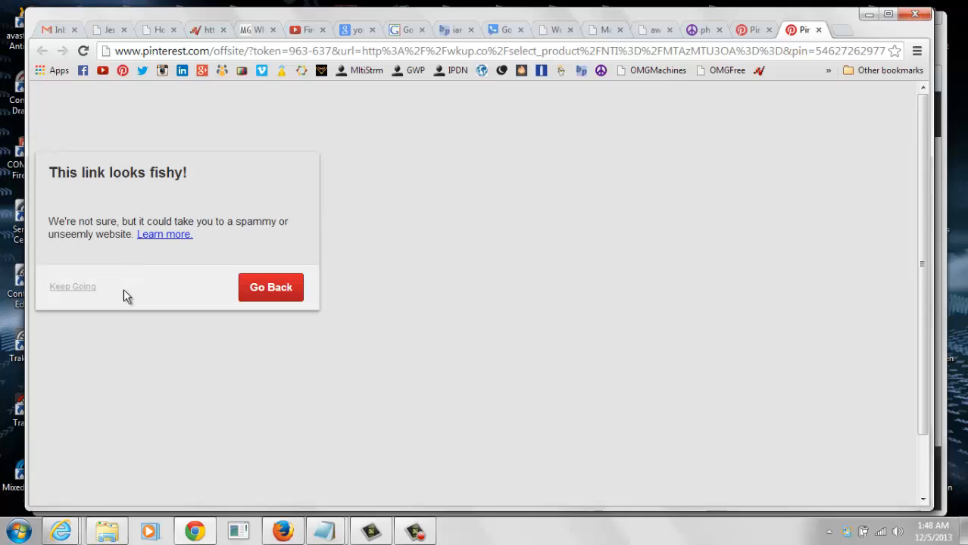
{"action": "left_click", "coordinate": [72, 286]}
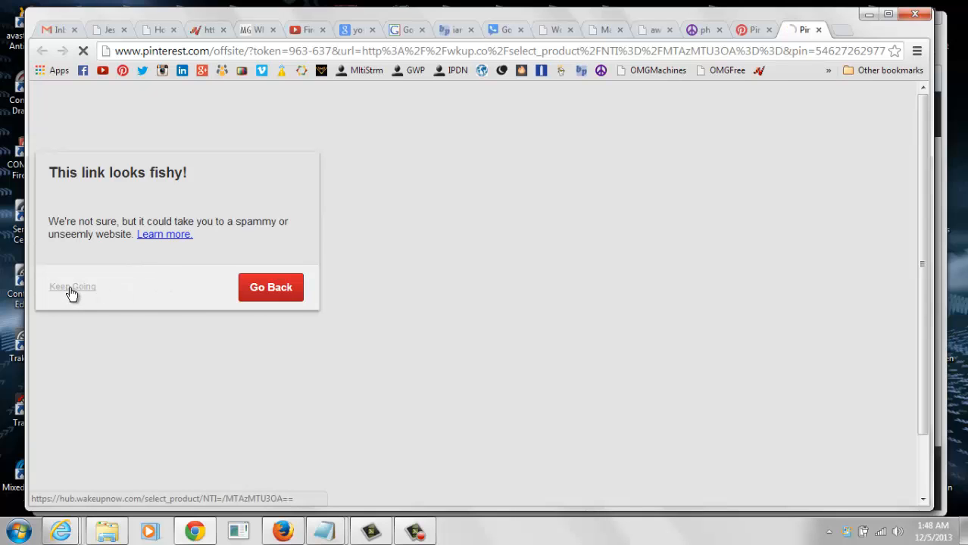
Select the address of the Awaken Tropical Burst product page on WakeUpNow Hub
{"action": "left_click", "coordinate": [72, 286]}
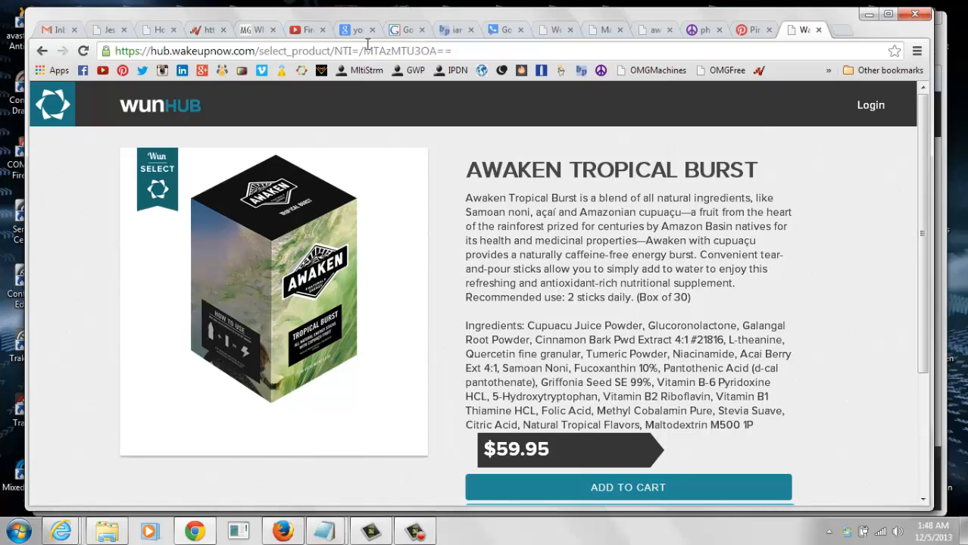
{"action": "mouse_move", "coordinate": [324, 87]}
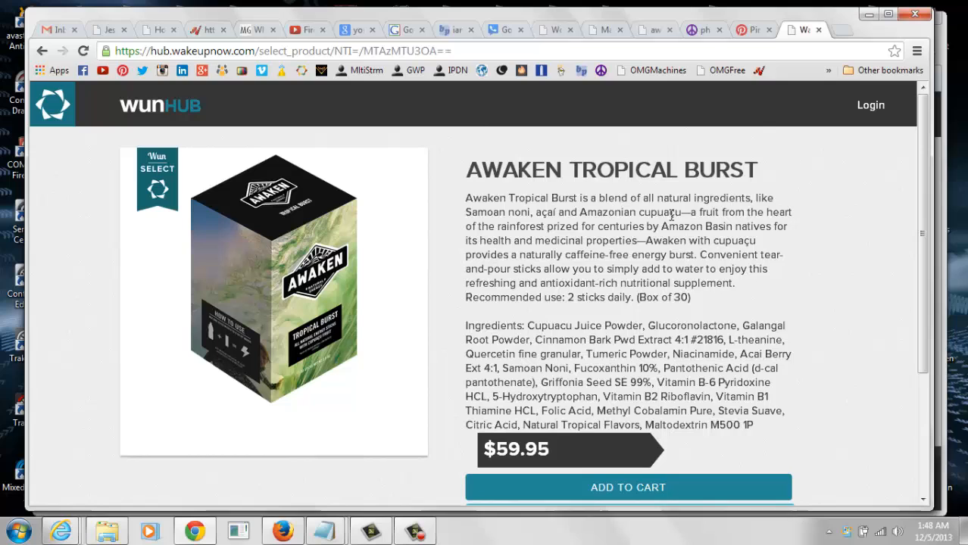
{"action": "mouse_move", "coordinate": [726, 70]}
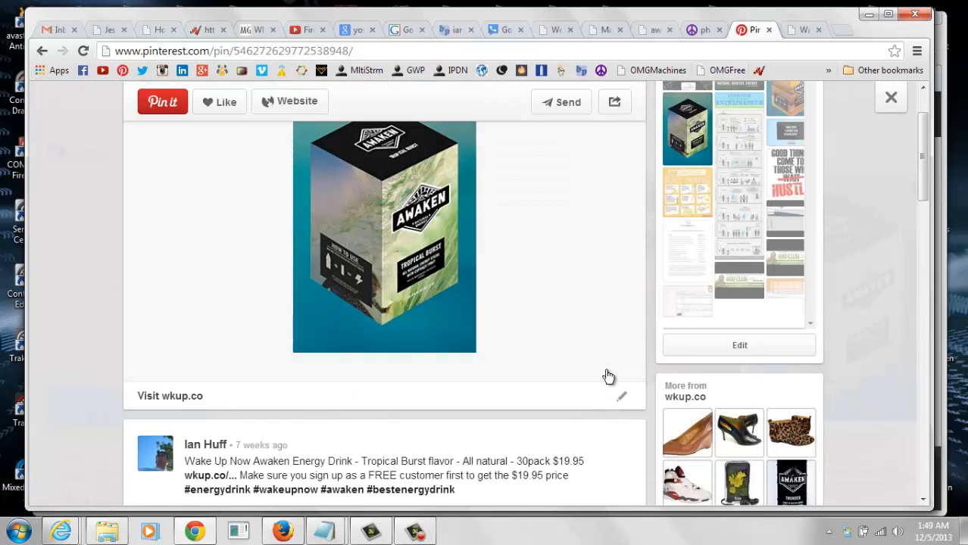
{"action": "mouse_move", "coordinate": [624, 393]}
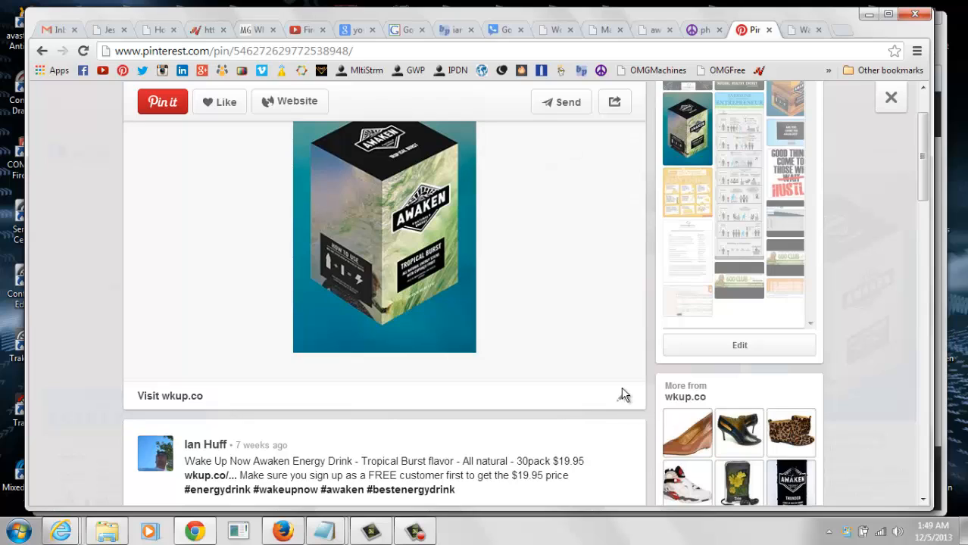
{"action": "mouse_move", "coordinate": [627, 399]}
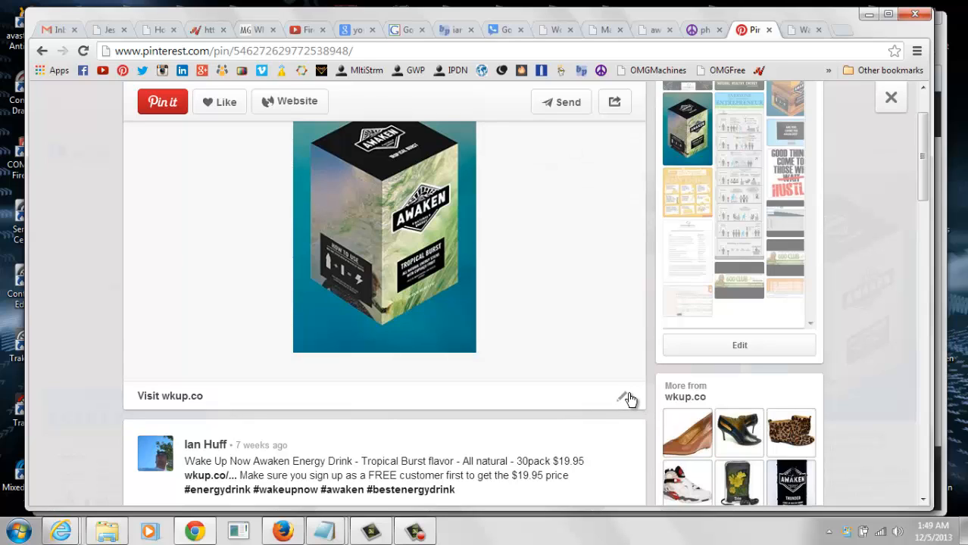
{"action": "mouse_move", "coordinate": [627, 401]}
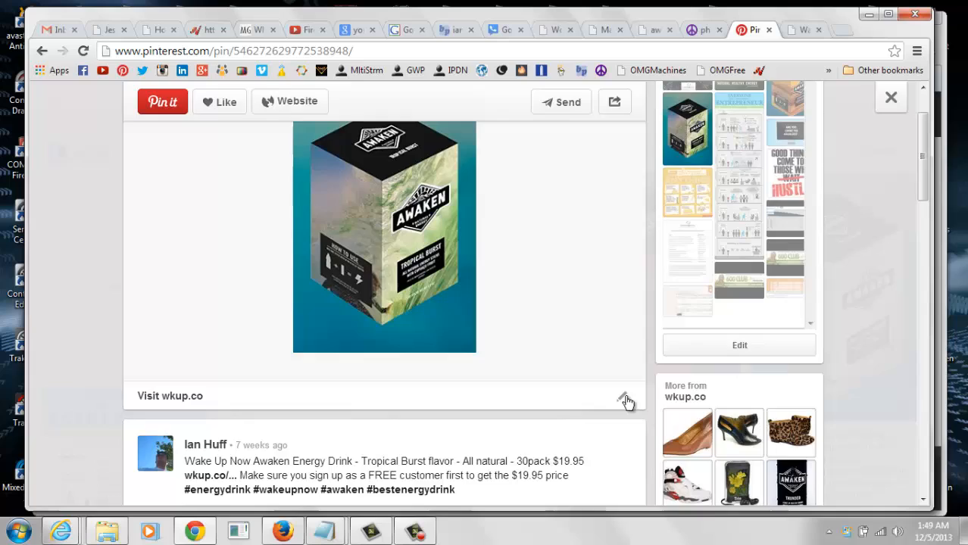
Open the Tropical Burst pin's Edit Pin form and select its wkup.co source link
{"action": "left_click", "coordinate": [739, 345]}
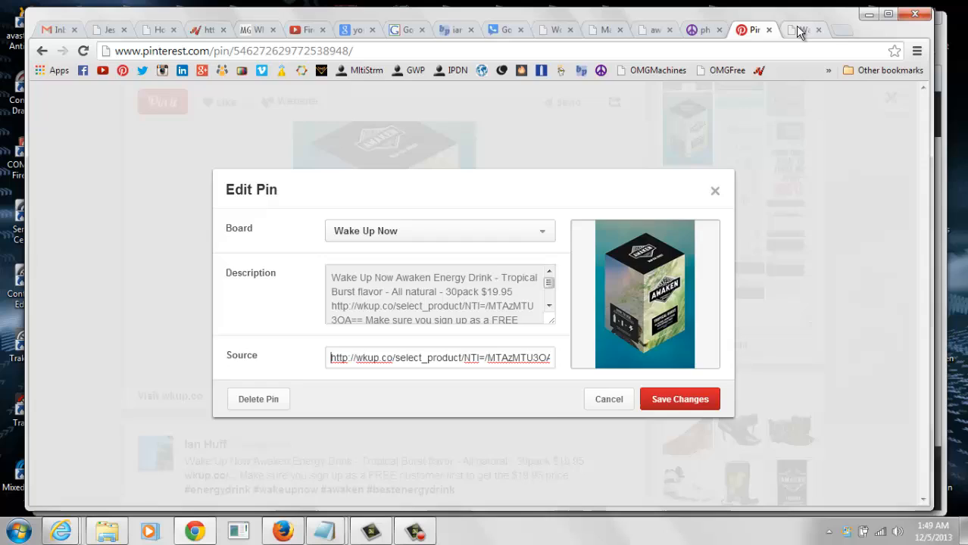
{"action": "left_click", "coordinate": [804, 29]}
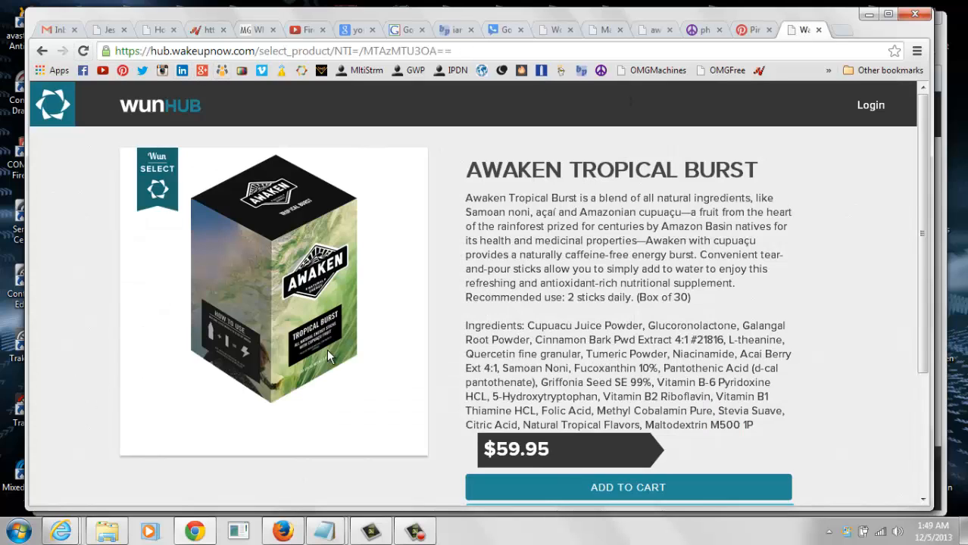
{"action": "mouse_move", "coordinate": [466, 144]}
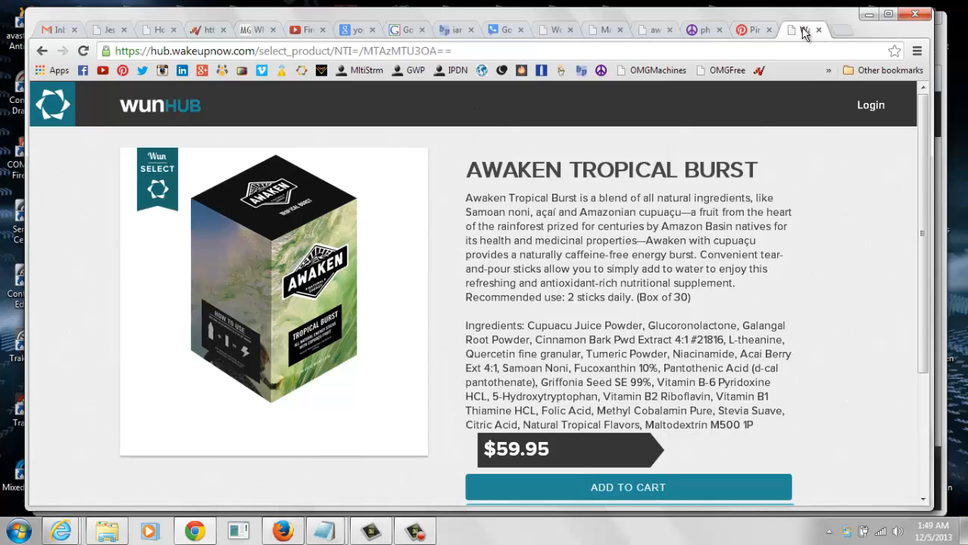
{"action": "left_click", "coordinate": [750, 29]}
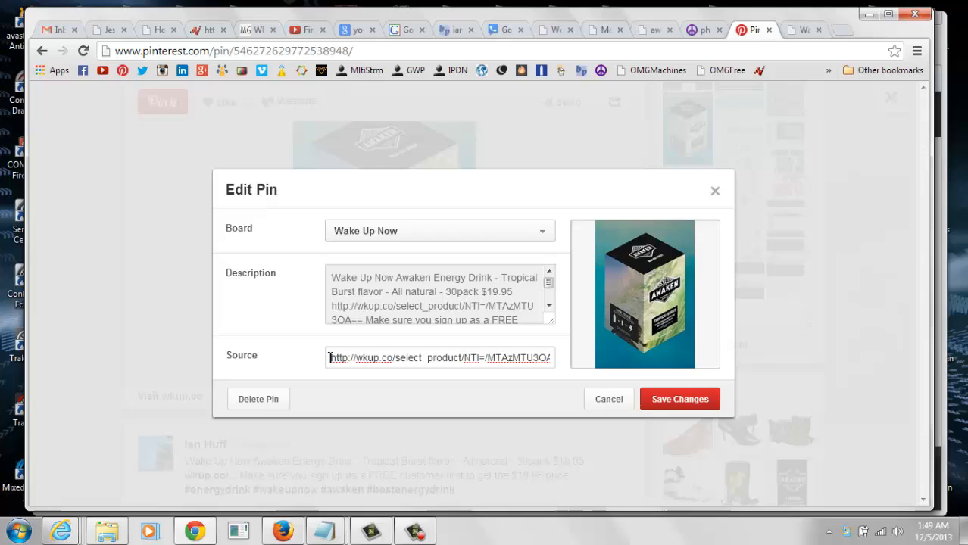
{"action": "triple_click", "coordinate": [439, 358]}
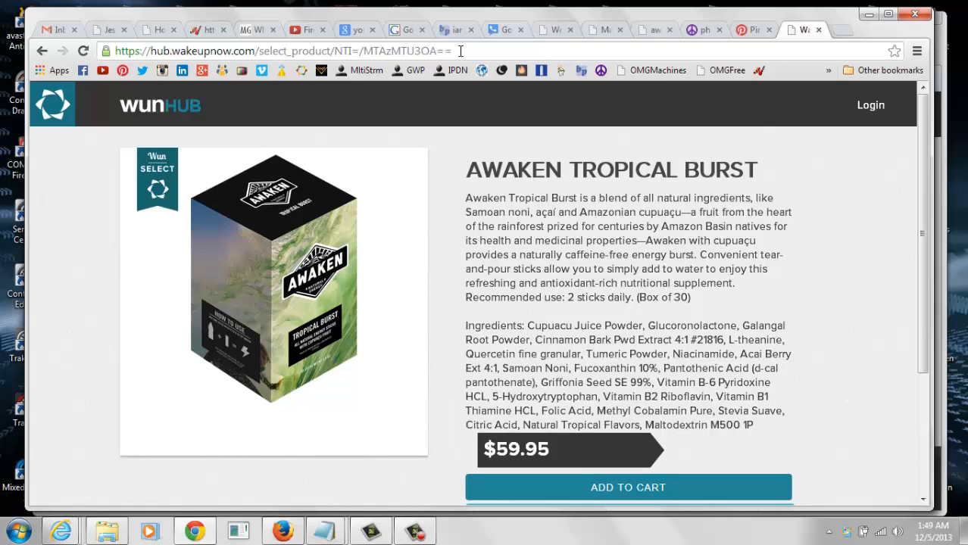
Copy the hub.wakeupnow.com product page address and return to the Edit Pin form
{"action": "left_click", "coordinate": [280, 50]}
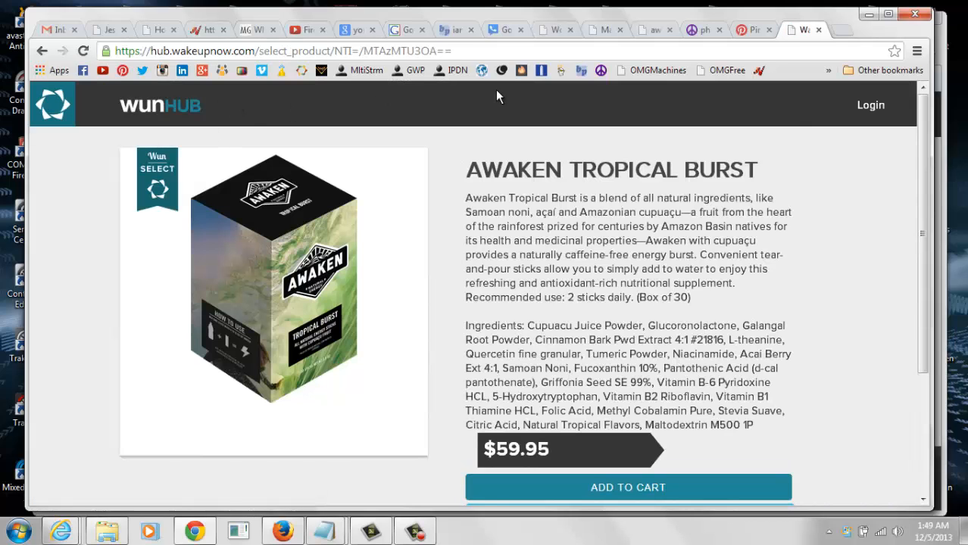
{"action": "left_click", "coordinate": [461, 51]}
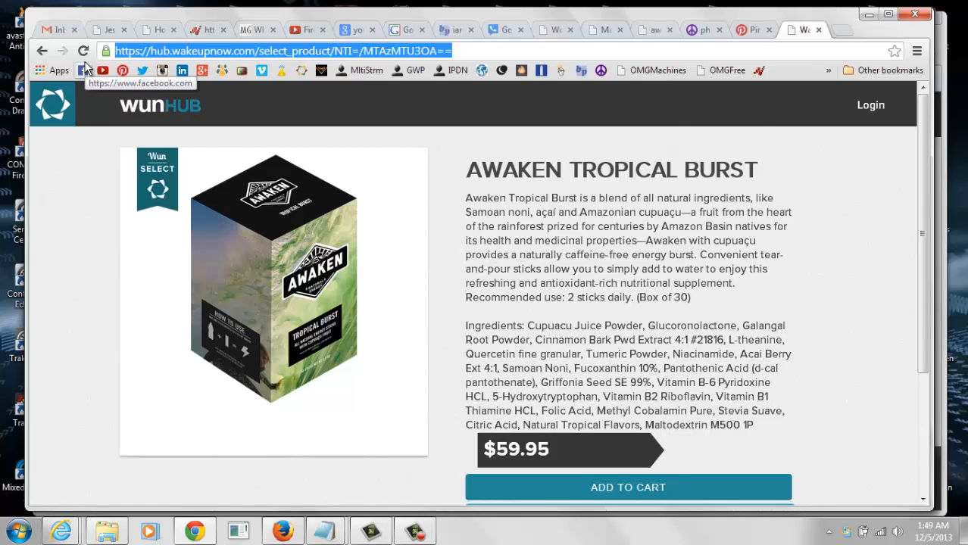
{"action": "left_click", "coordinate": [749, 29]}
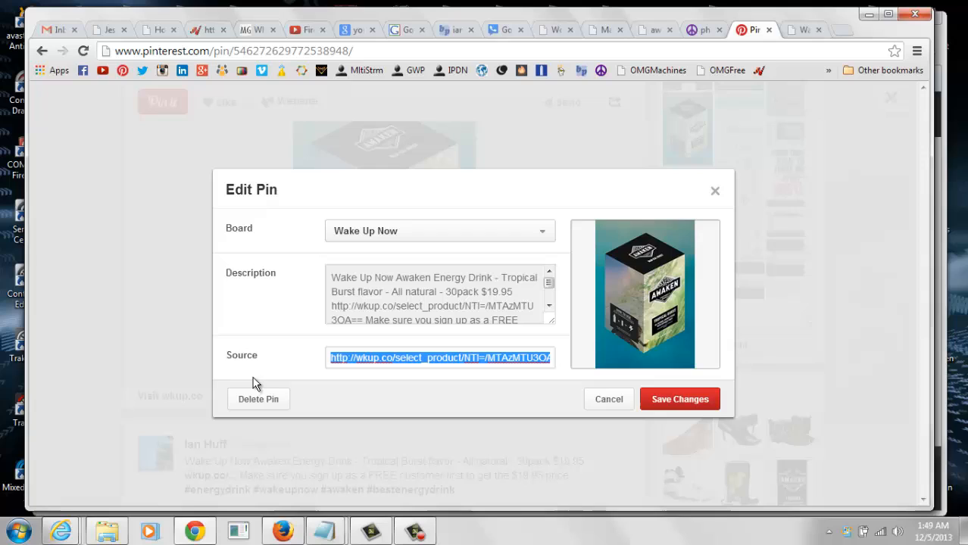
{"action": "mouse_move", "coordinate": [372, 337]}
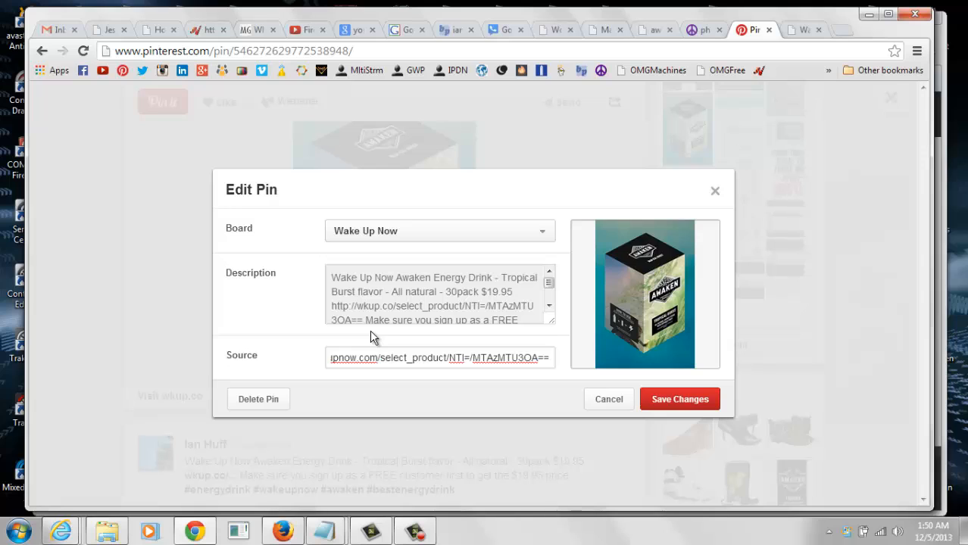
Save the pin with its source changed to the hub.wakeupnow.com URL, then view the updated pin
{"action": "left_click", "coordinate": [680, 399]}
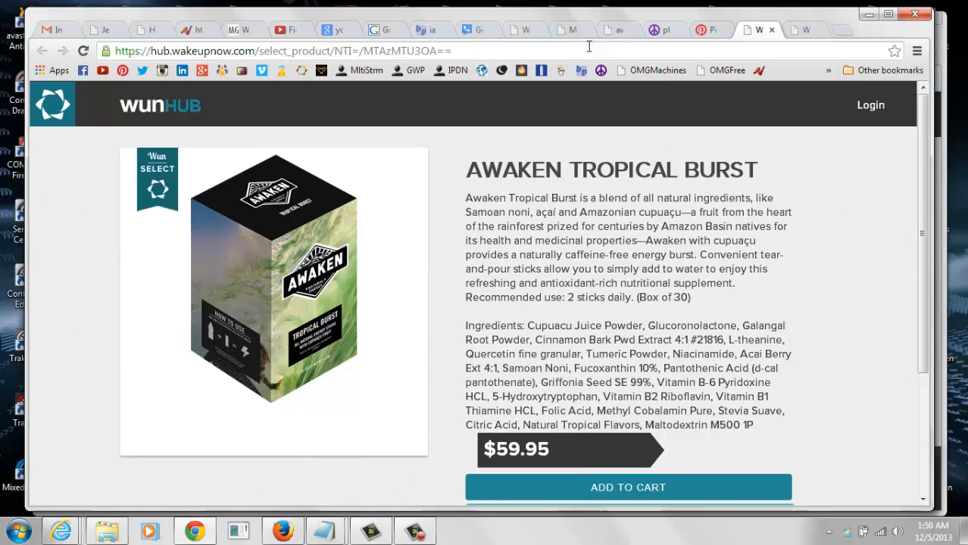
{"action": "left_click", "coordinate": [696, 29]}
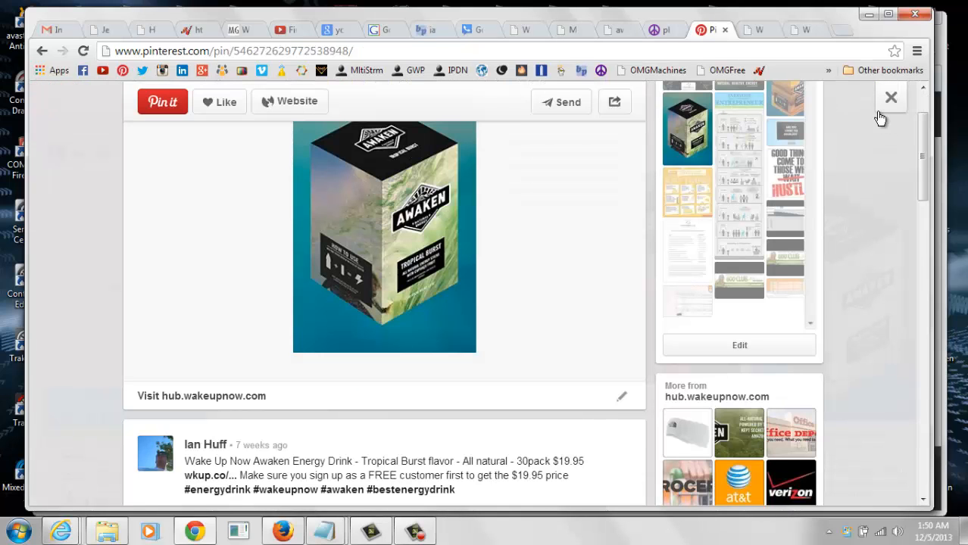
Close the Tropical Burst pin, check the Hub product page, and return to the board
{"action": "left_click", "coordinate": [891, 97]}
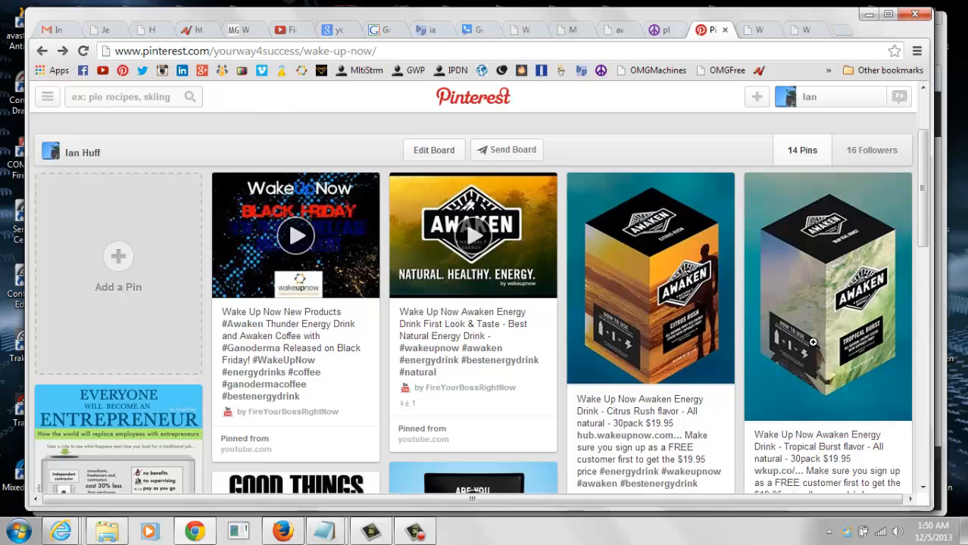
{"action": "mouse_move", "coordinate": [621, 129]}
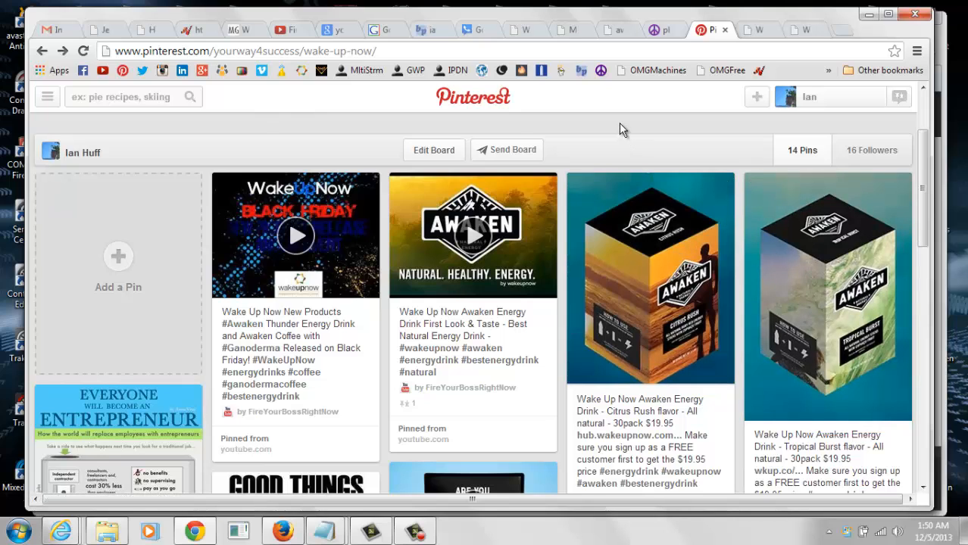
{"action": "mouse_move", "coordinate": [118, 203]}
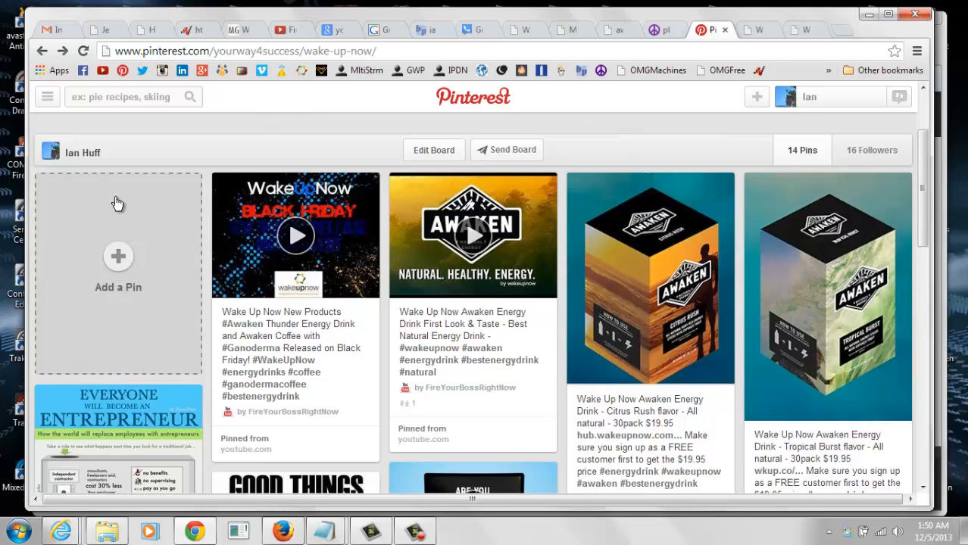
{"action": "mouse_move", "coordinate": [210, 168]}
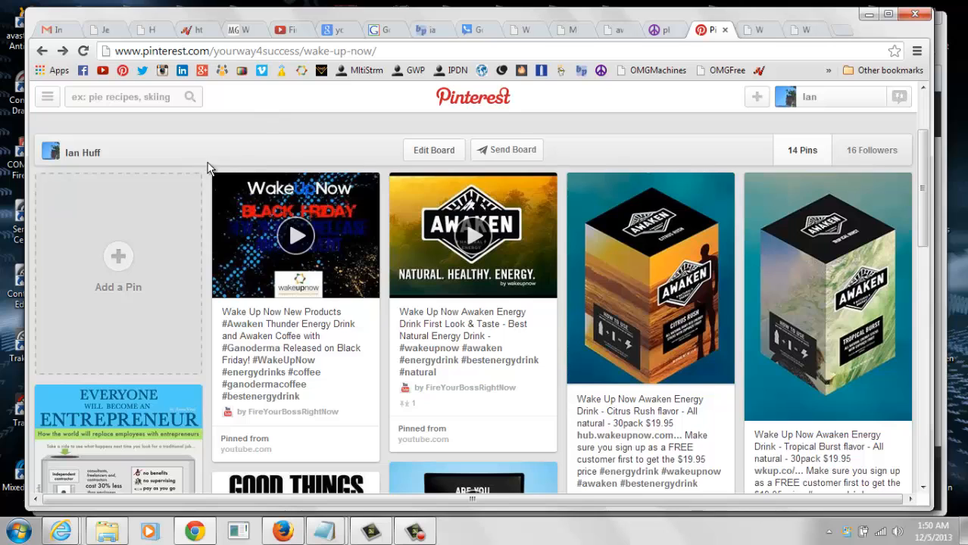
{"action": "mouse_move", "coordinate": [790, 284]}
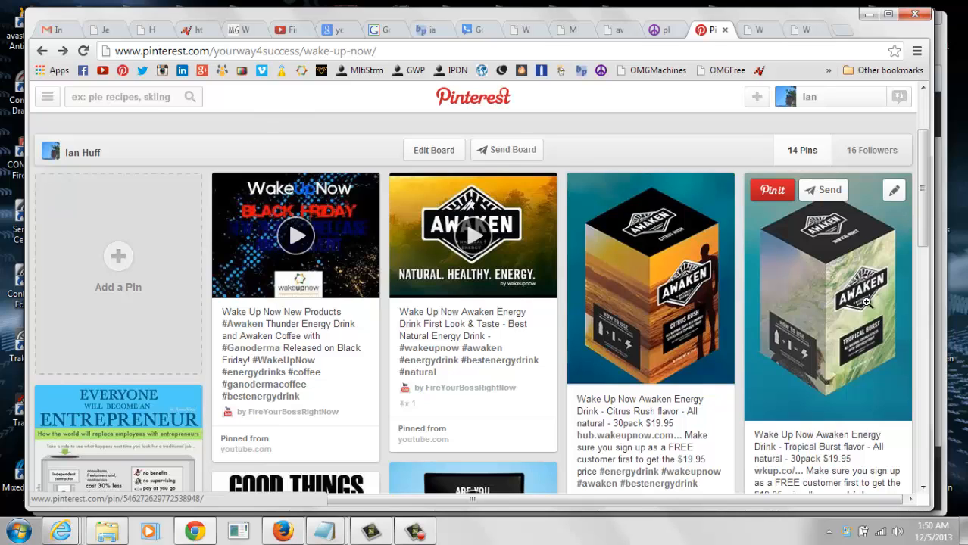
{"action": "mouse_move", "coordinate": [892, 268]}
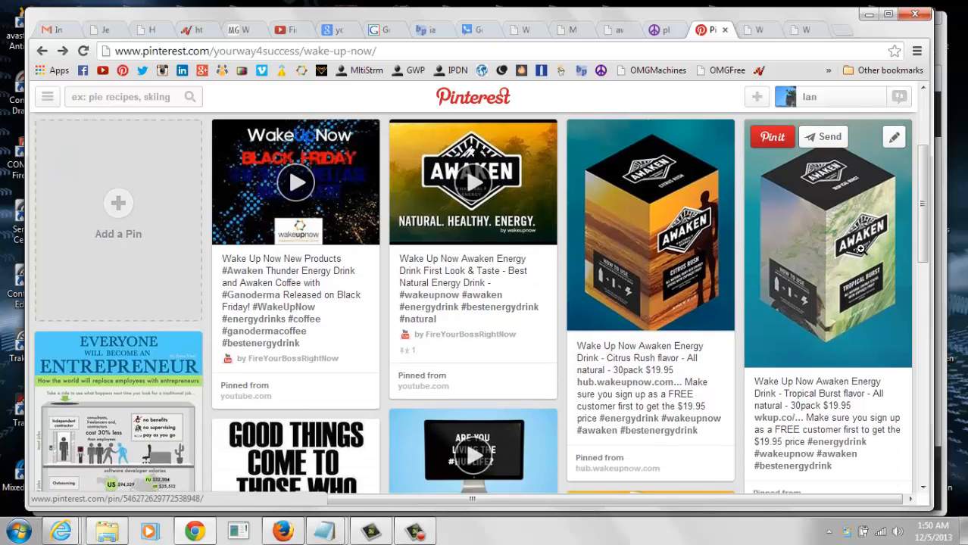
{"action": "mouse_move", "coordinate": [760, 32]}
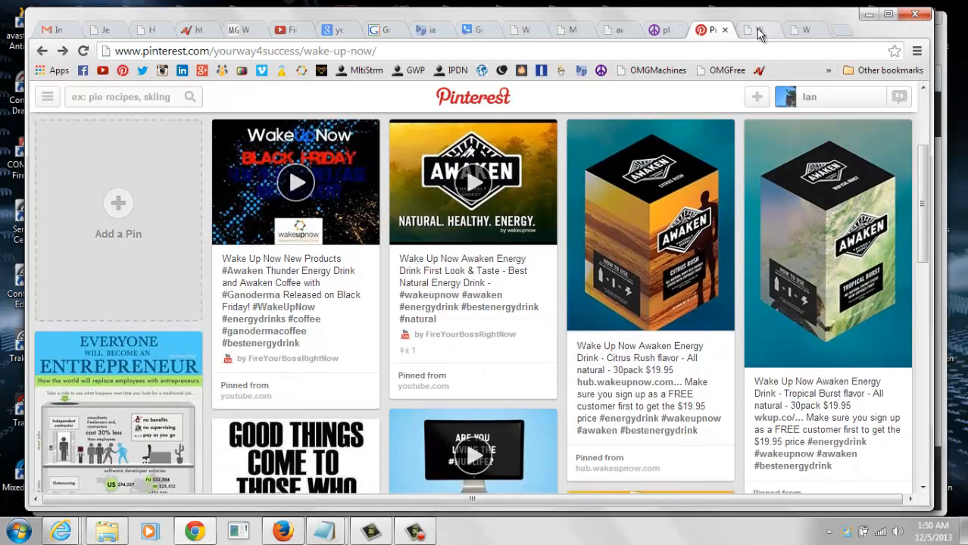
{"action": "left_click", "coordinate": [757, 29]}
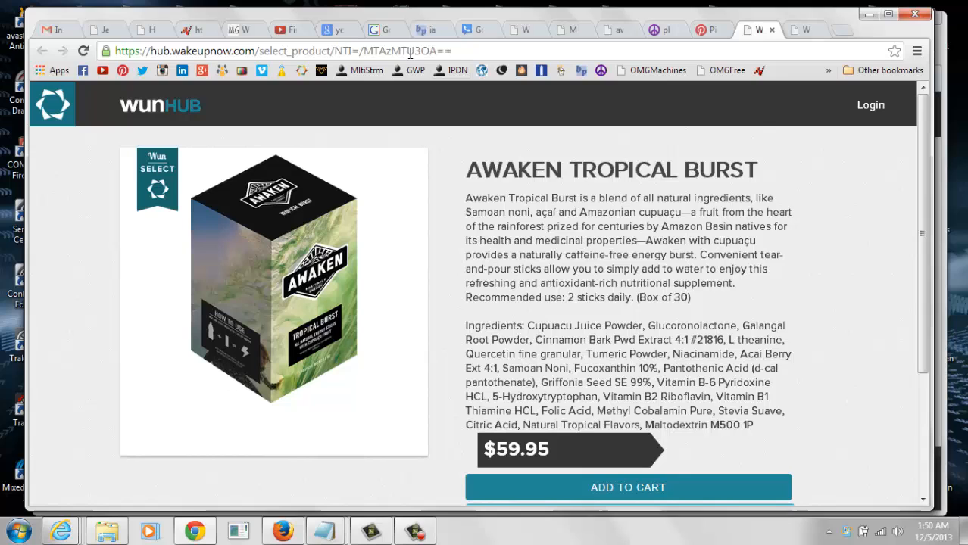
{"action": "left_click", "coordinate": [708, 30]}
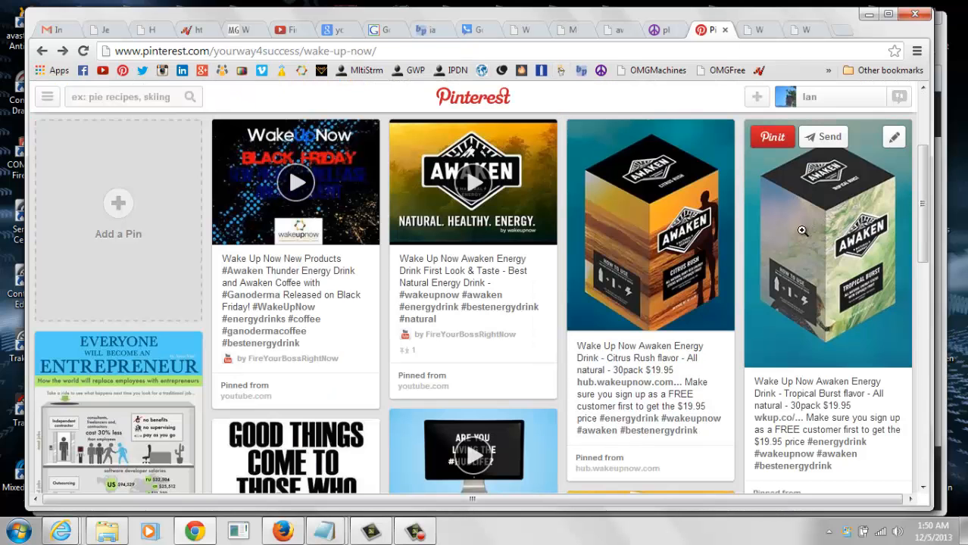